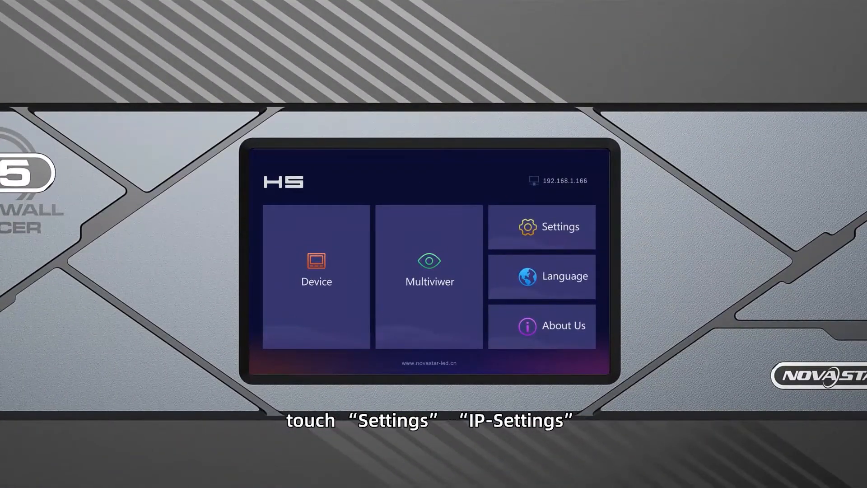
Set the device's network to Manual with IP address 192.168.1.166.
left_click(542, 227)
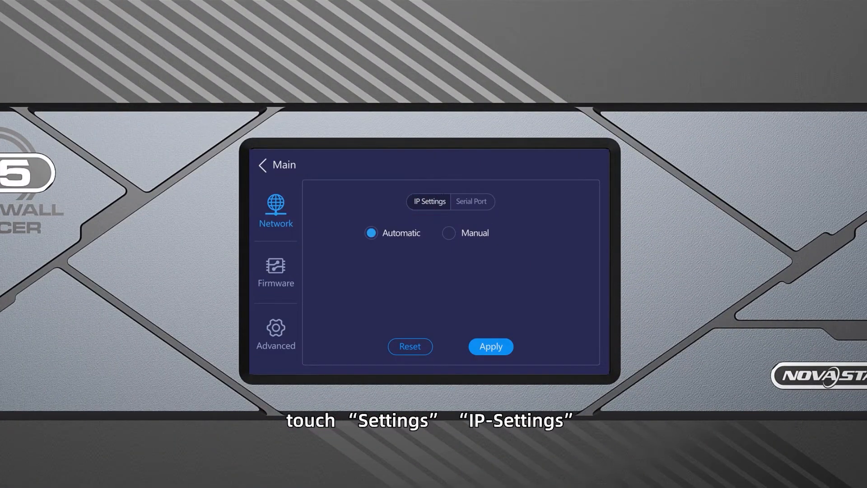
left_click(449, 233)
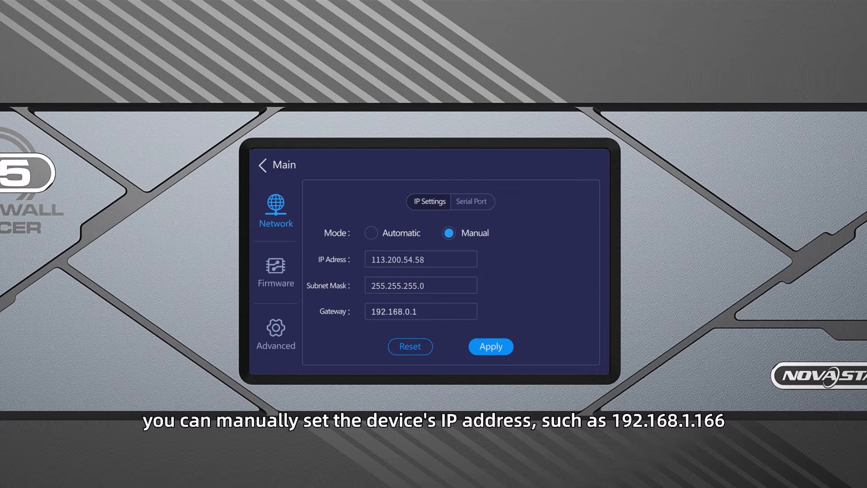
type("192.168.1.166")
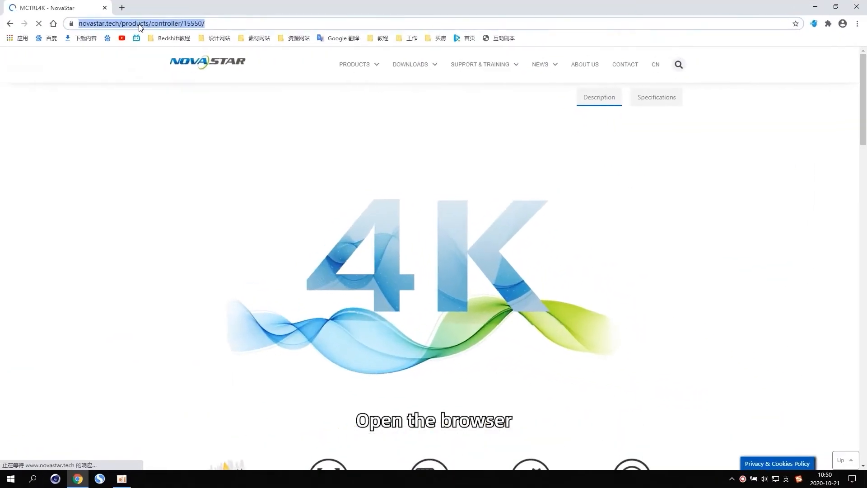
Browse to 192.168.1.199 and log in to the console as admin.
type("192.168.1.199")
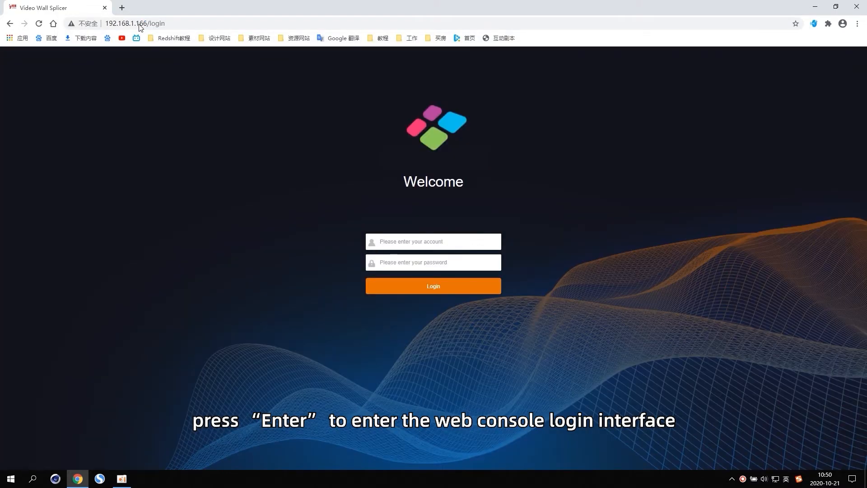
left_click(432, 241)
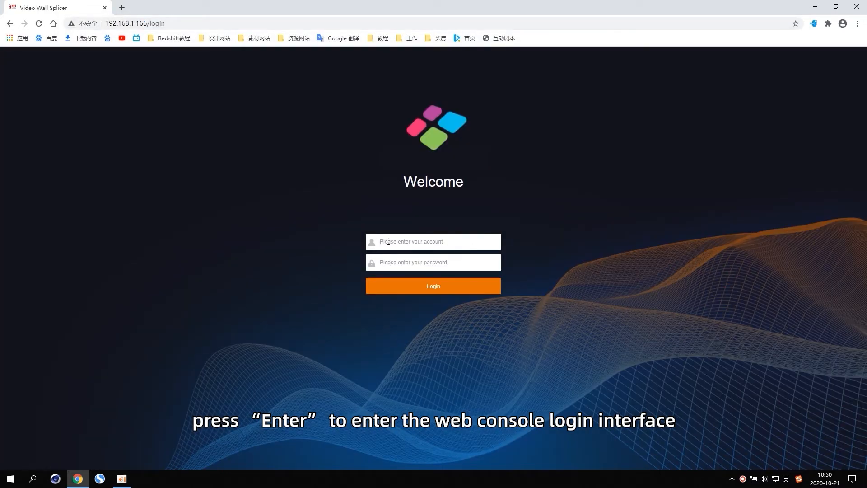
type("admin")
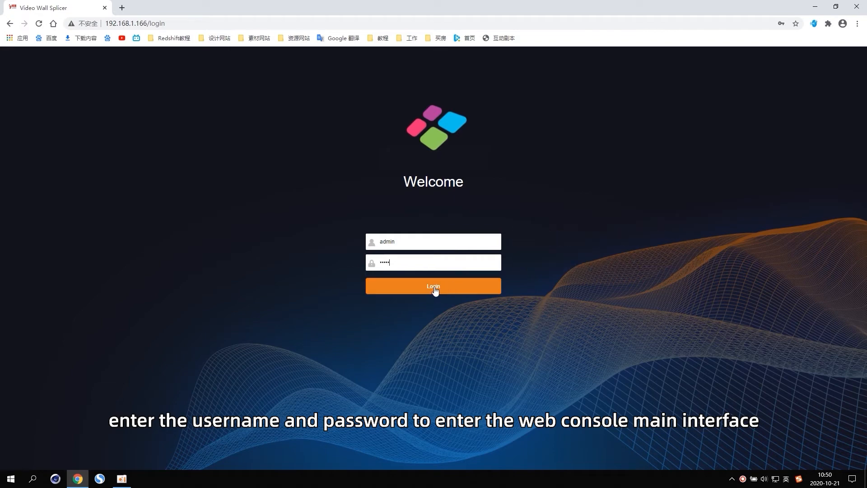
left_click(433, 286)
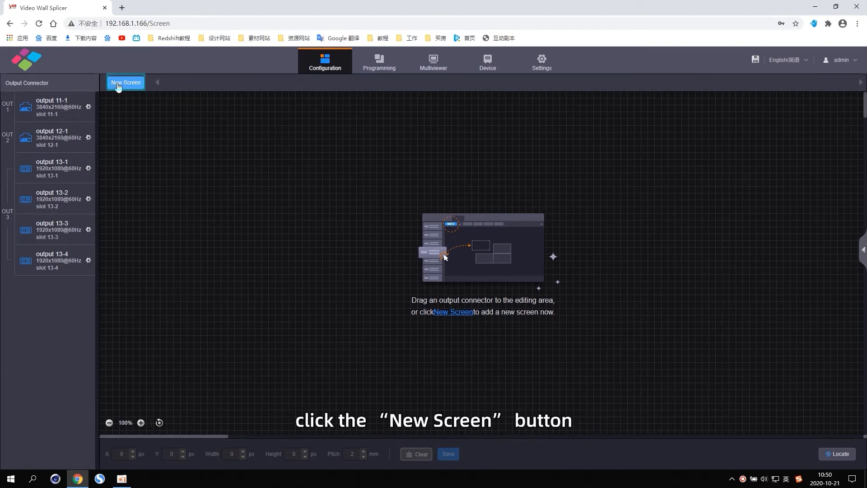
Create a new screen named 8Kx2K with 1 row and 2 columns.
left_click(124, 82)
type("8")
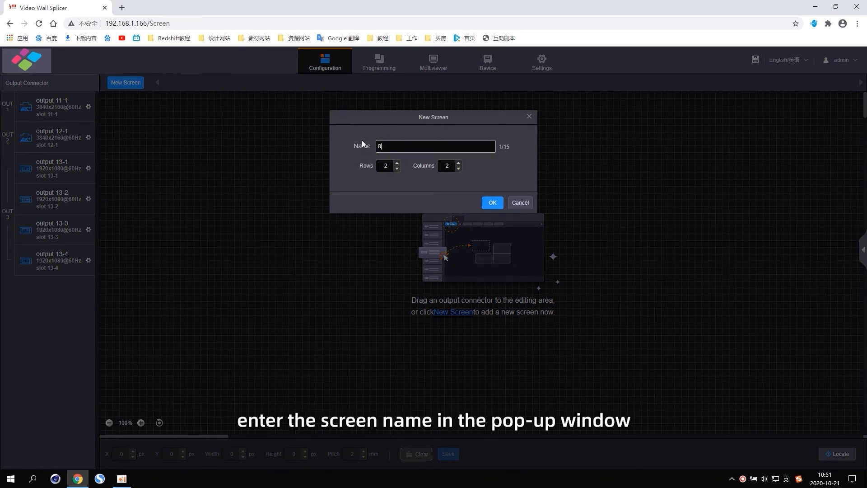
type("Kx2")
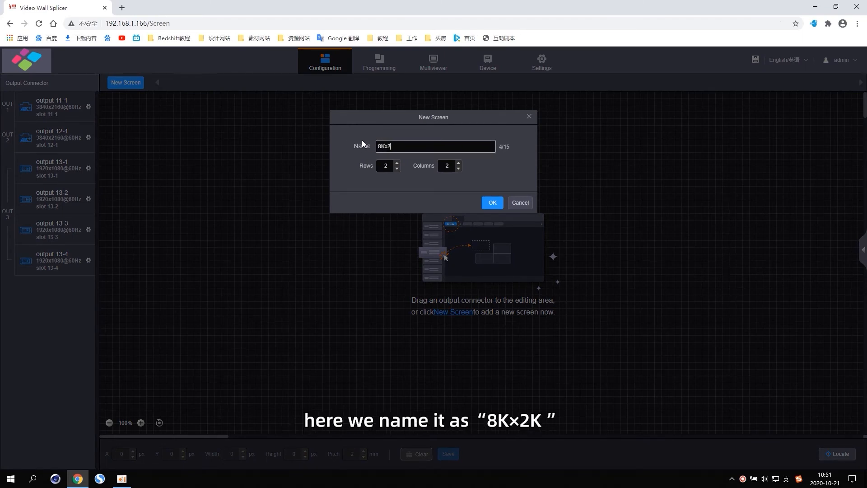
type("K")
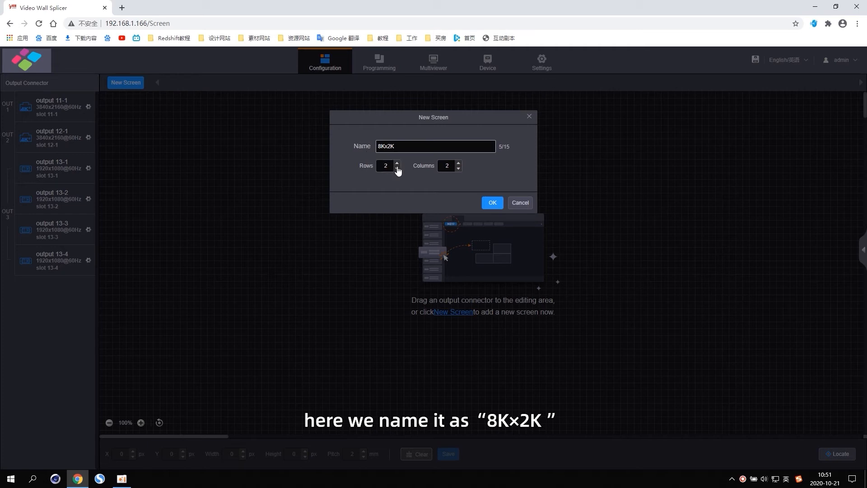
left_click(397, 168)
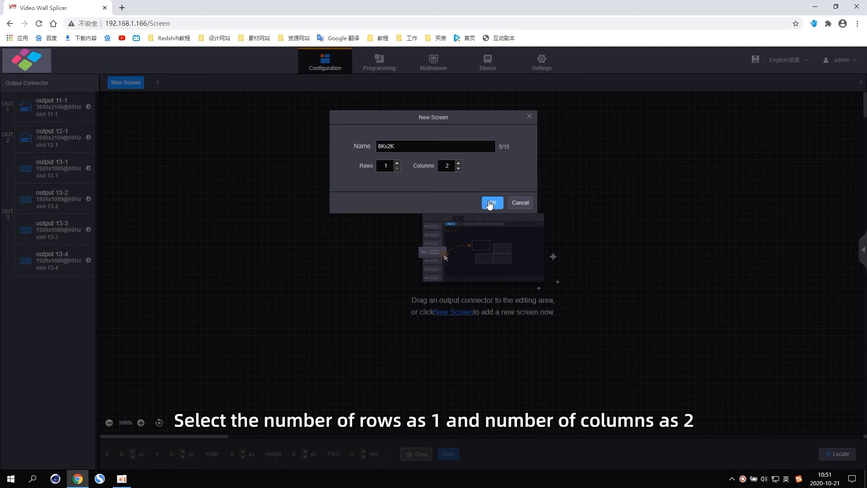
left_click(490, 203)
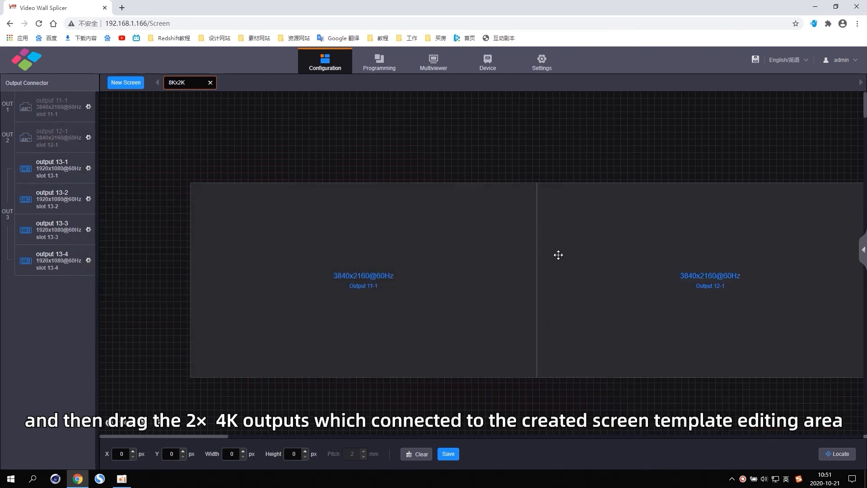
Place outputs 11-1 and 12-1 side by side in the screen and save the layout.
left_click(448, 454)
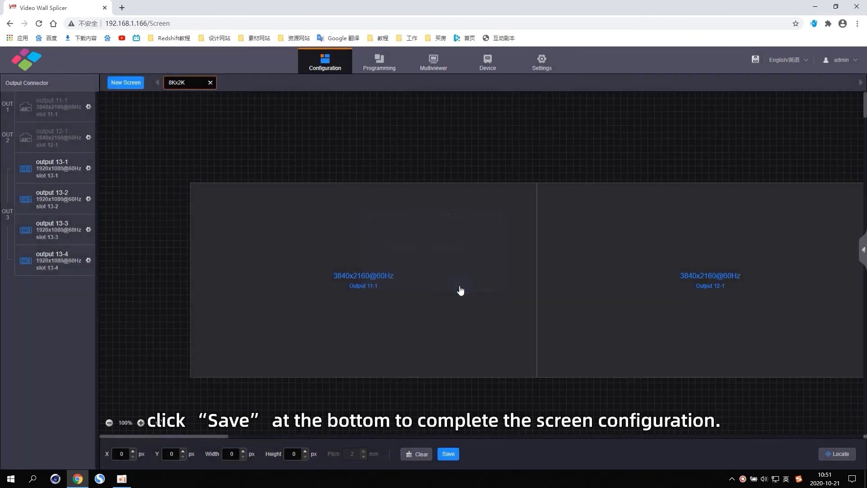
left_click(448, 453)
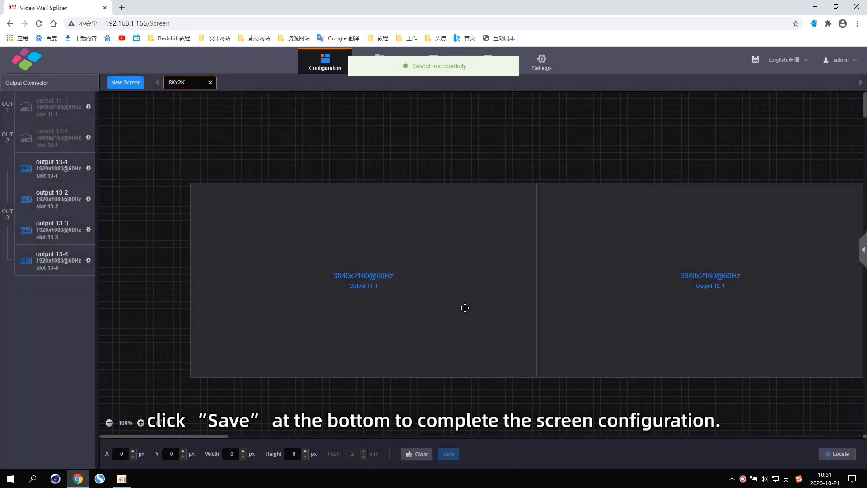